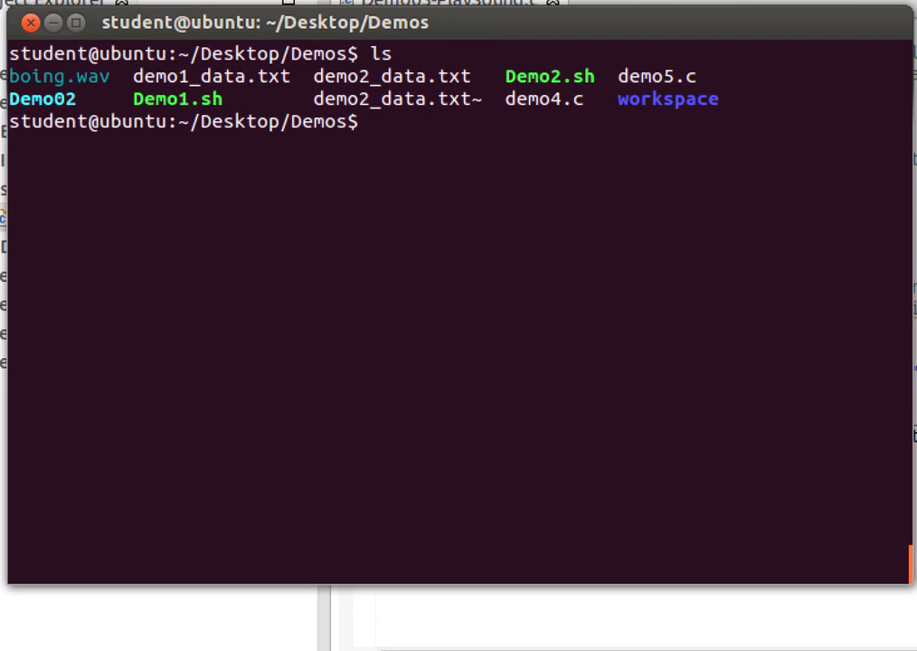
- Play boing.wav in the terminal with 'aplay boing.wav'
type("apl")
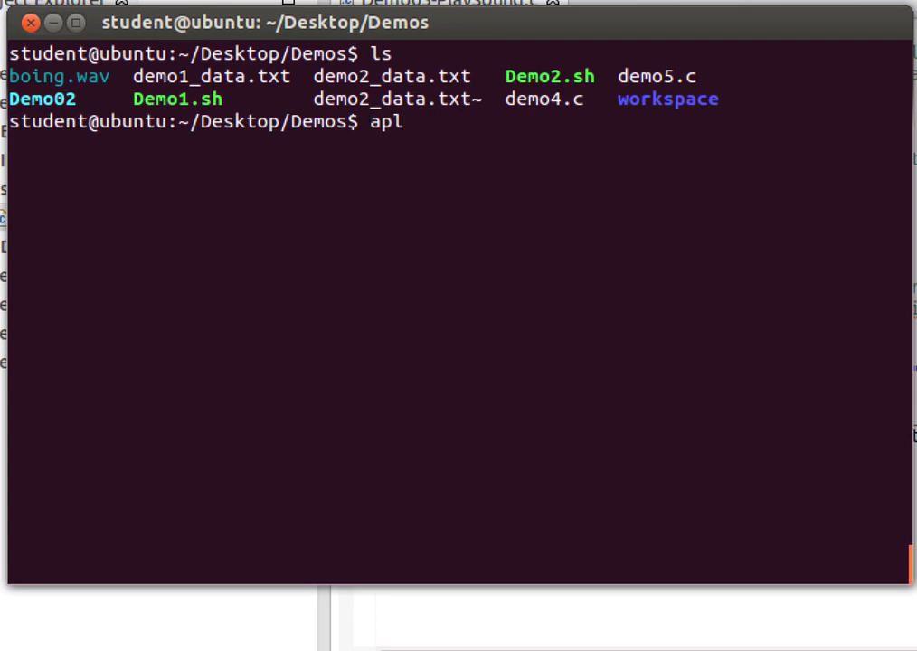
type("ay")
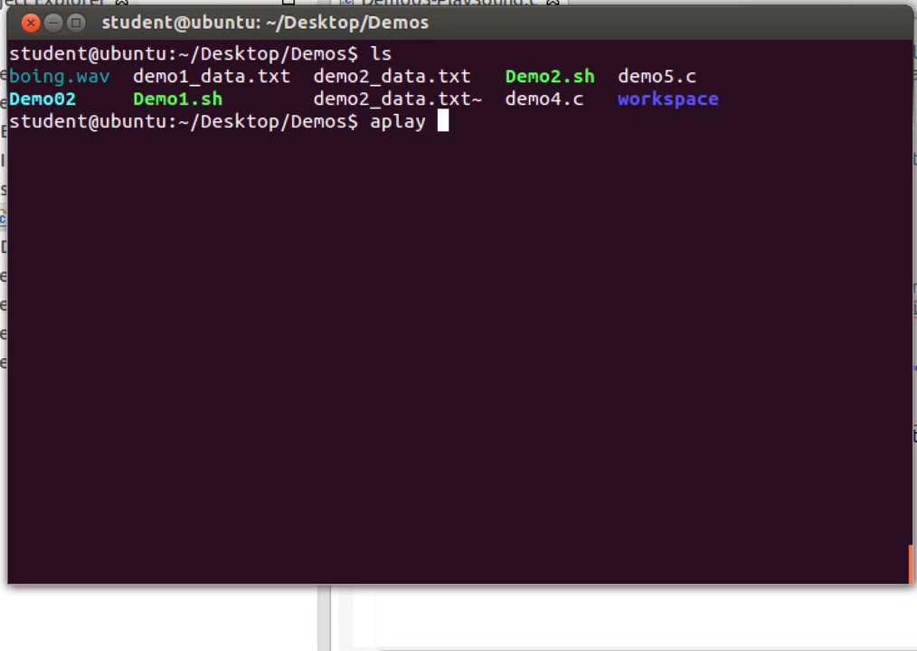
type("boing.wav")
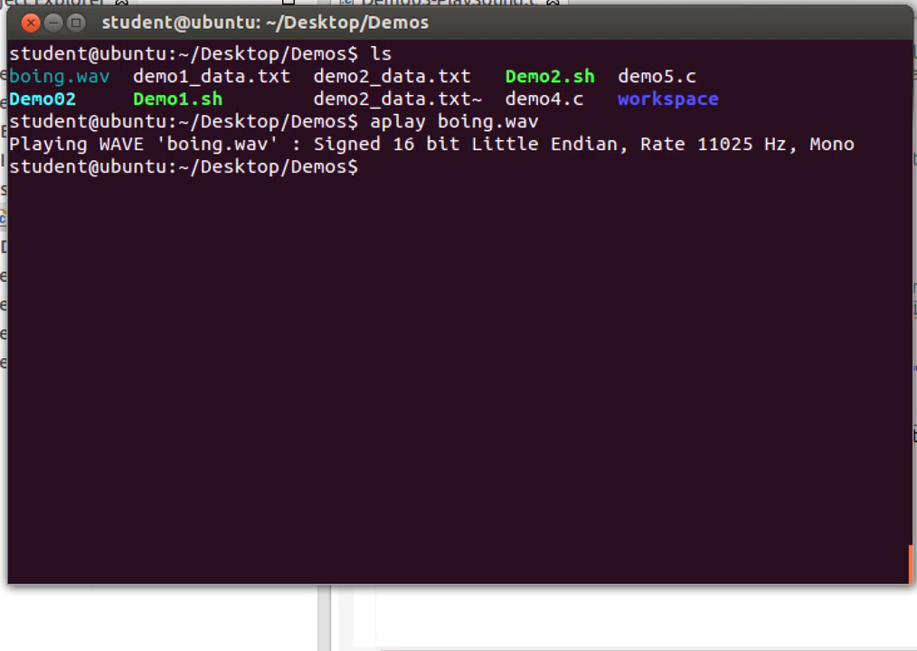
- Replay it quietly with 'aplay boing.wav -q', then run aplay once more
type("aplay boing.wav -")
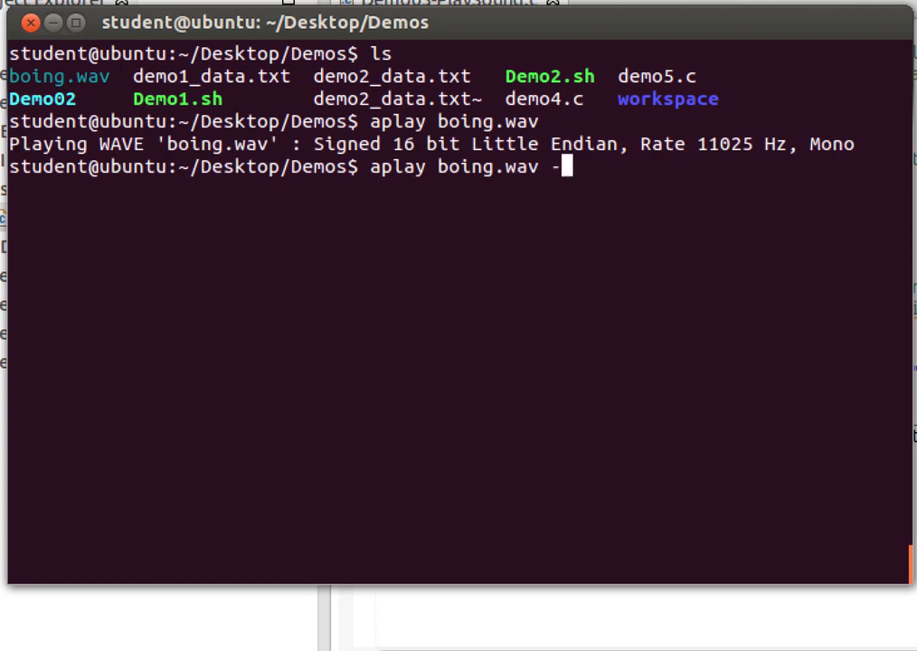
type("q")
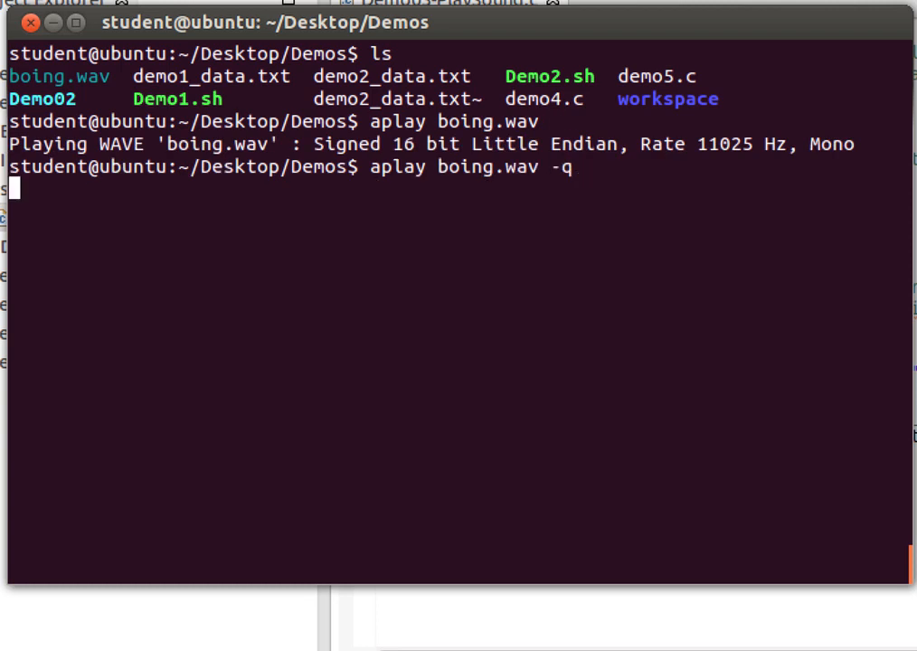
key("Return")
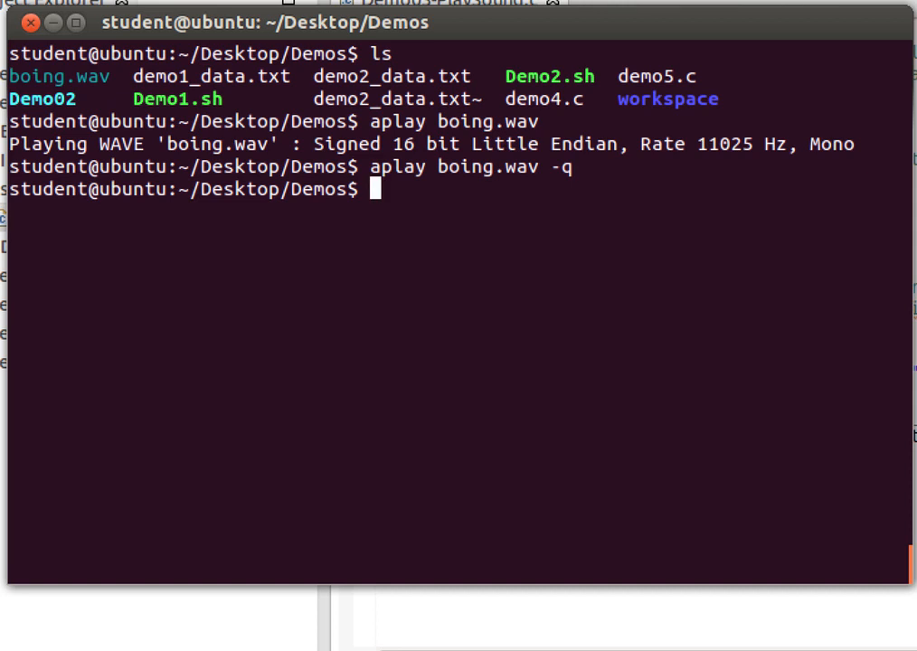
type("aplay")
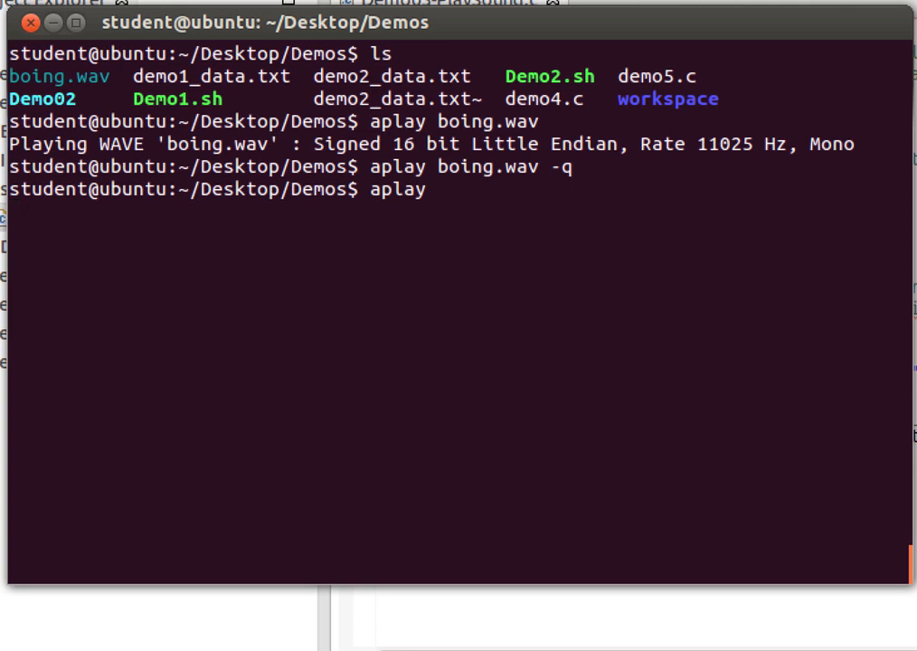
key("Return")
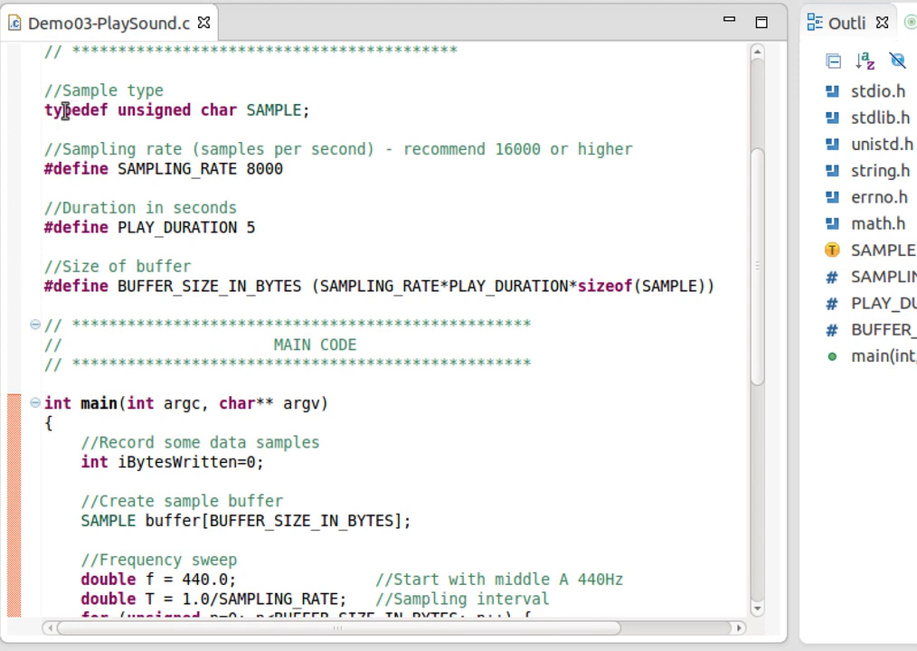
double_click(274, 109)
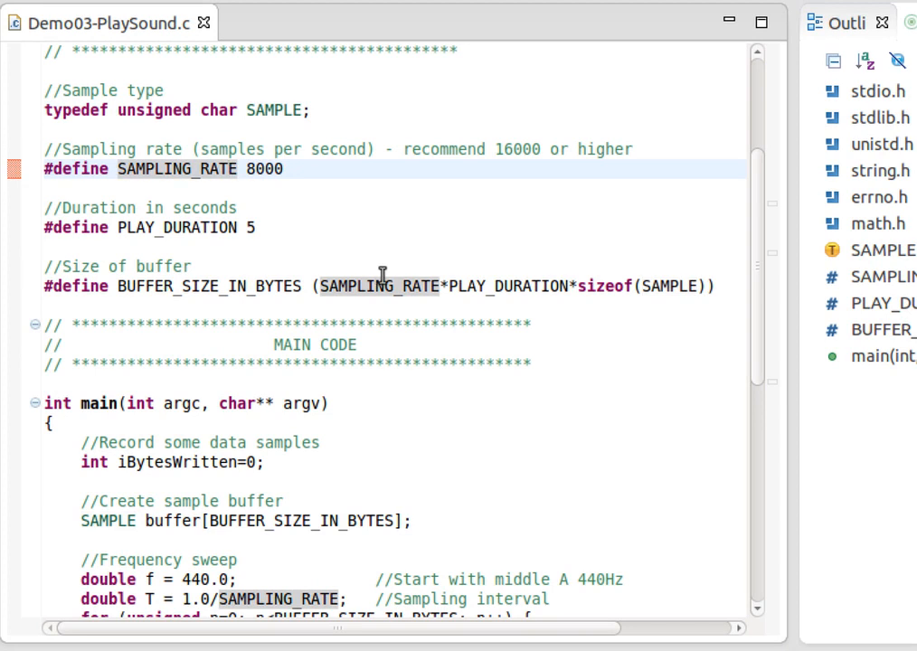
double_click(265, 169)
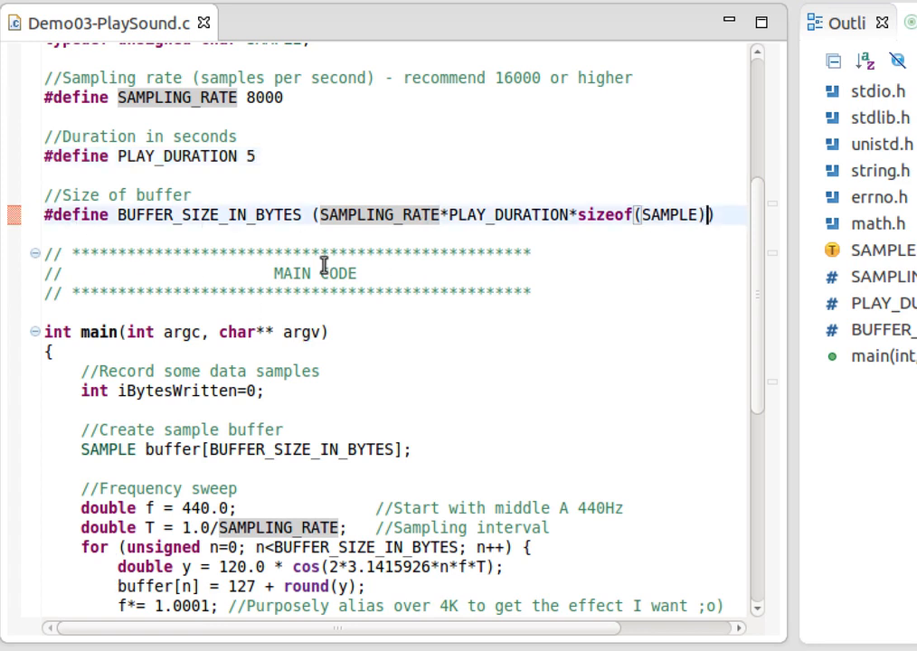
scroll("down", 3)
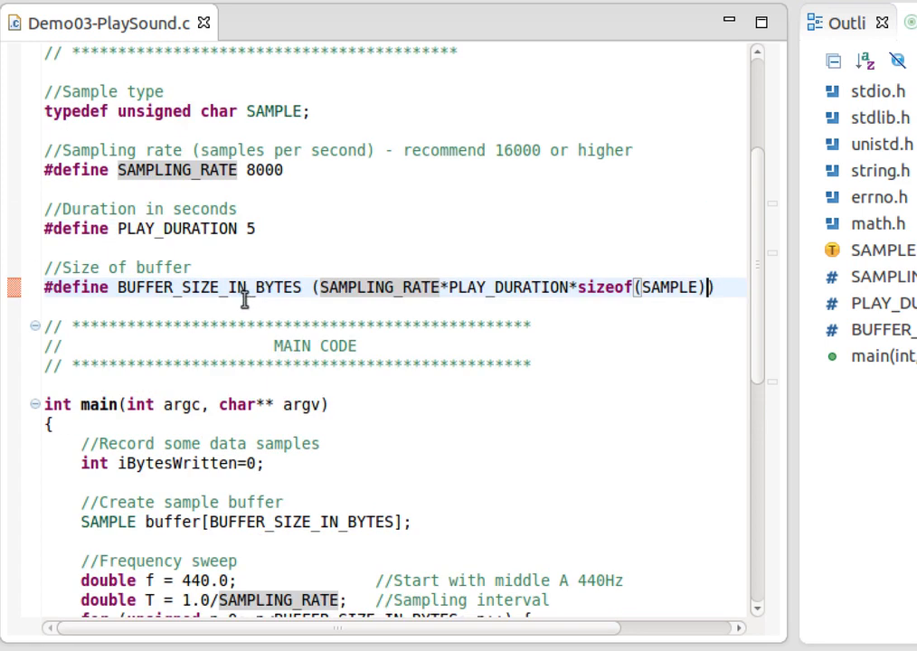
scroll("down", 3)
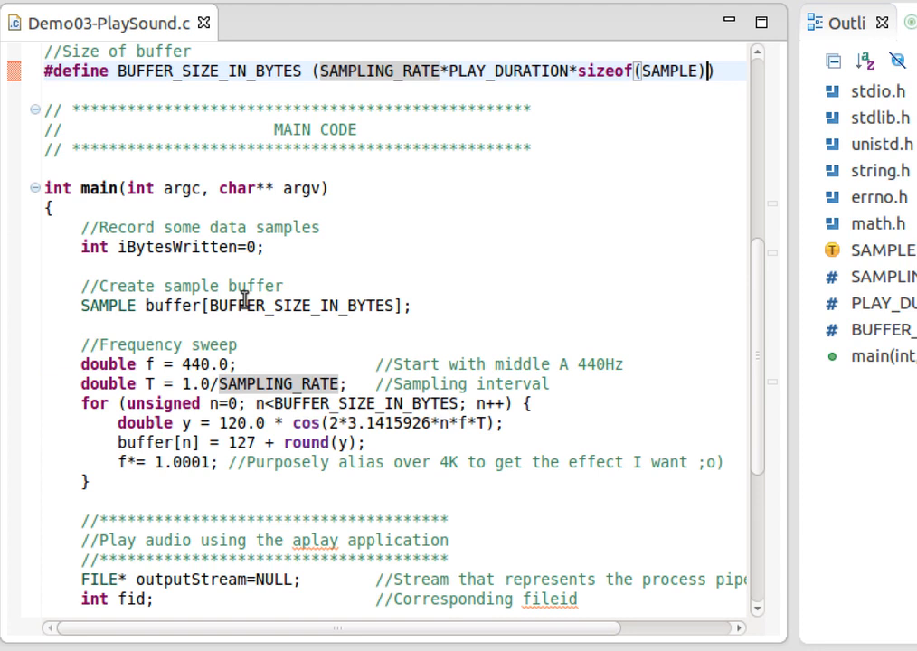
scroll("down", 3)
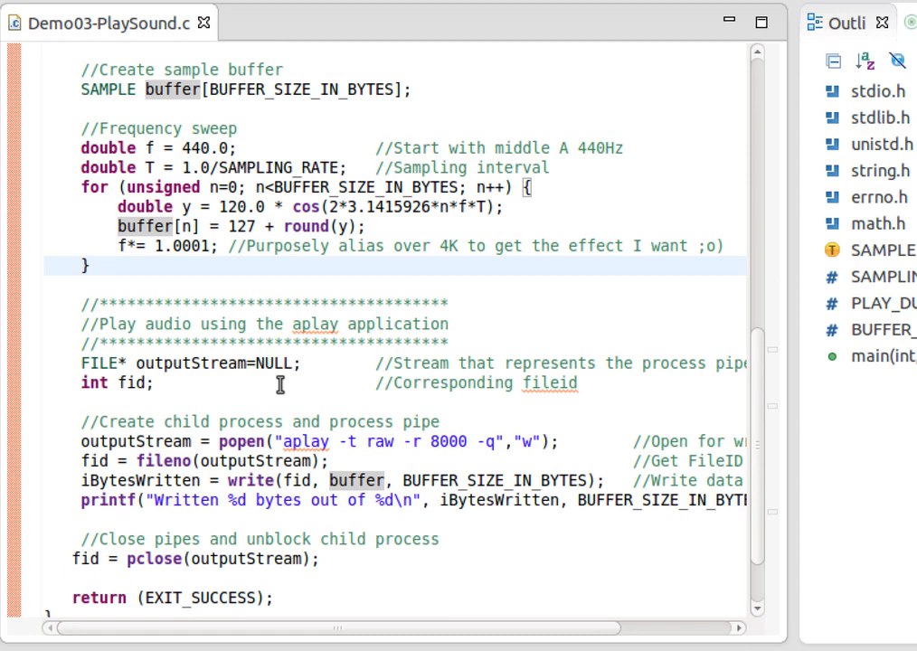
double_click(171, 89)
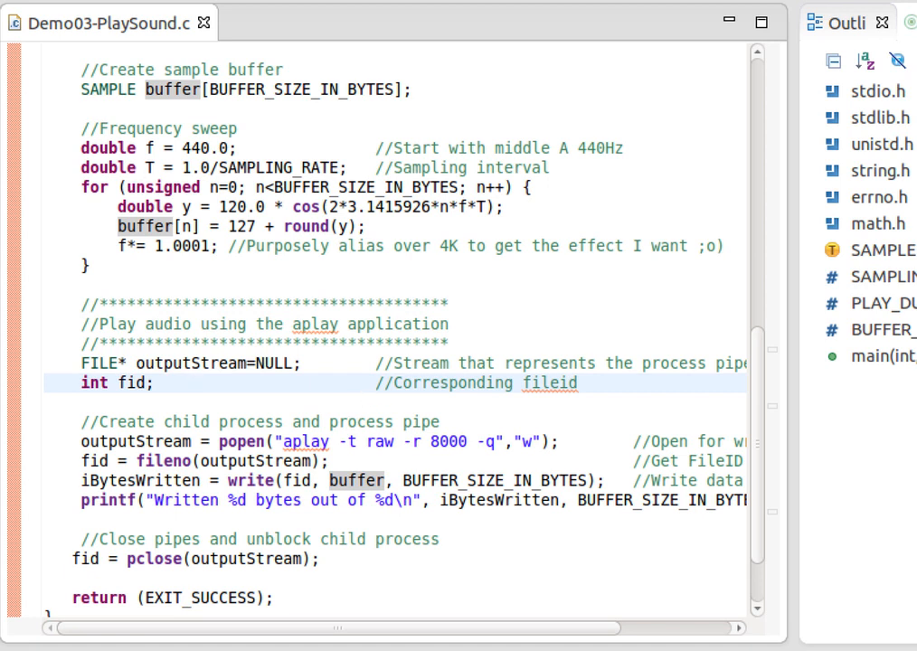
- Debug PlaySound past the frequency sweep, running to the popen aplay line
left_click(191, 382)
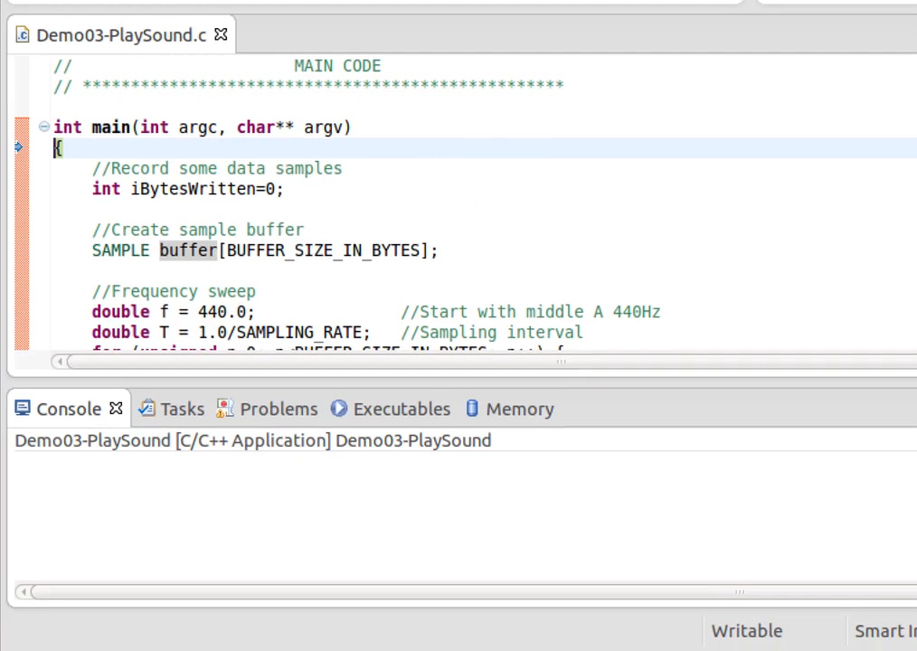
scroll("down", 3)
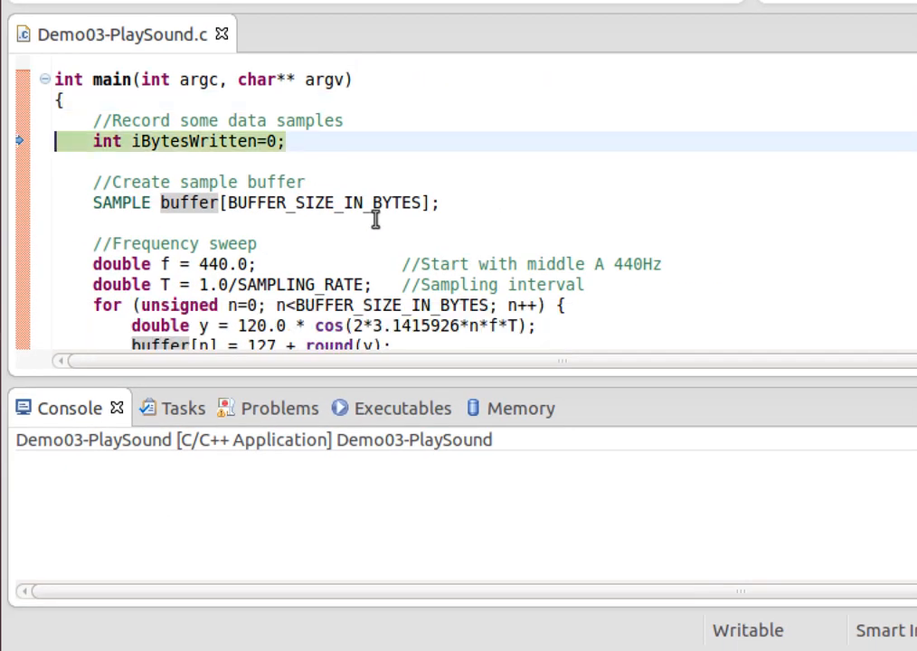
scroll("down", 3)
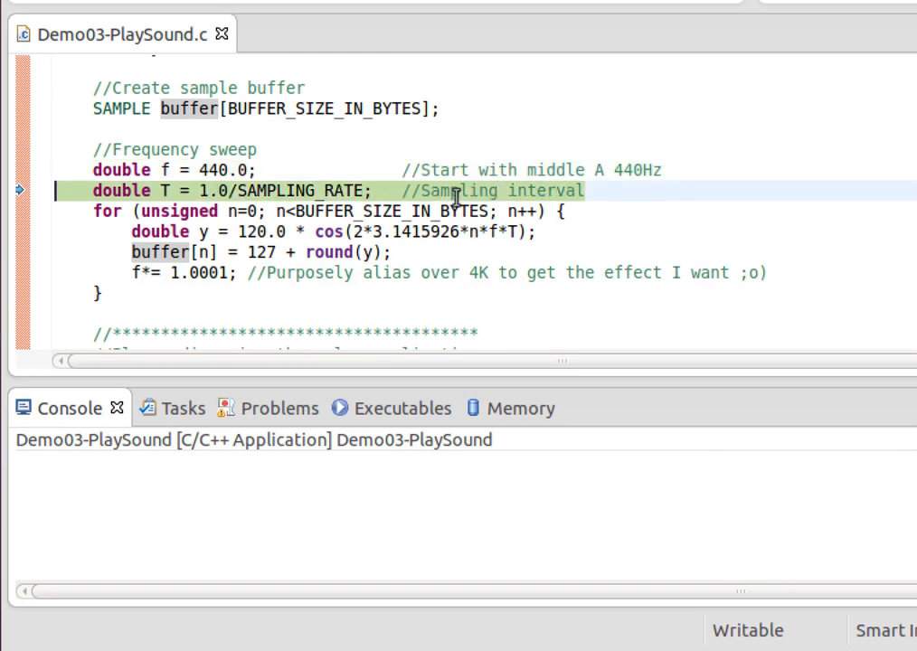
scroll("down", 3)
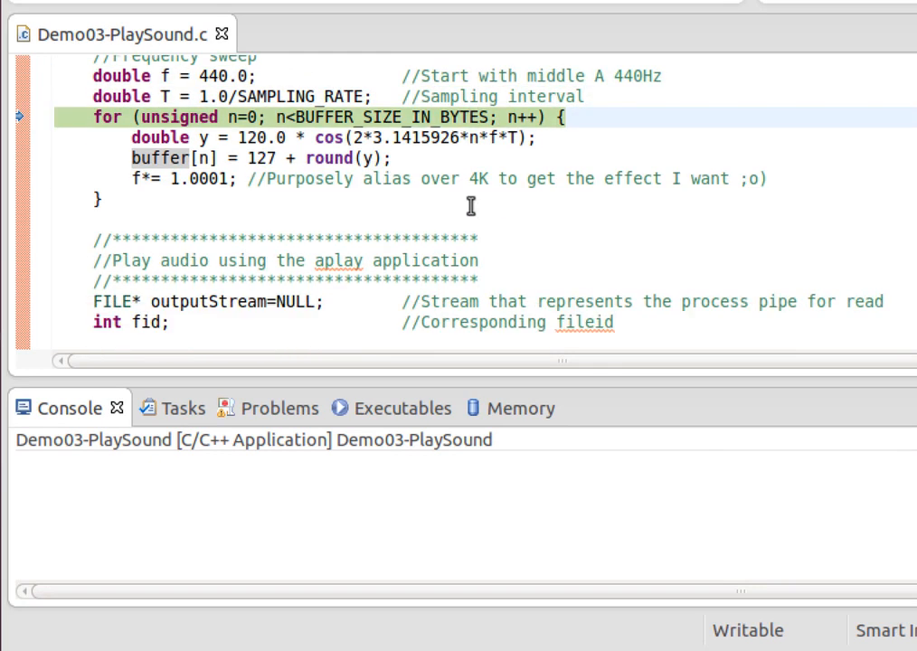
scroll("down", 3)
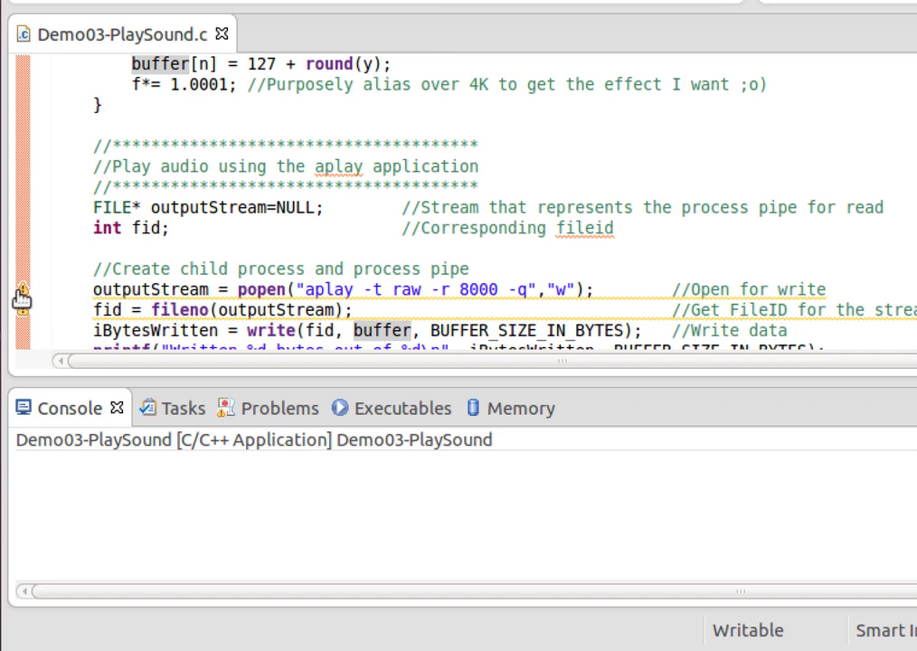
right_click(23, 299)
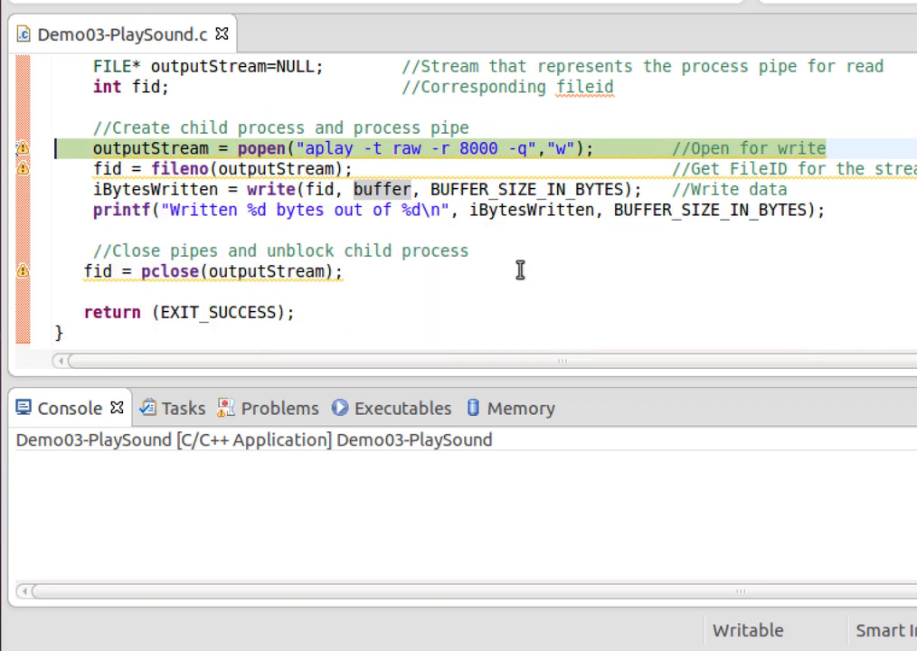
mouse_move(437, 238)
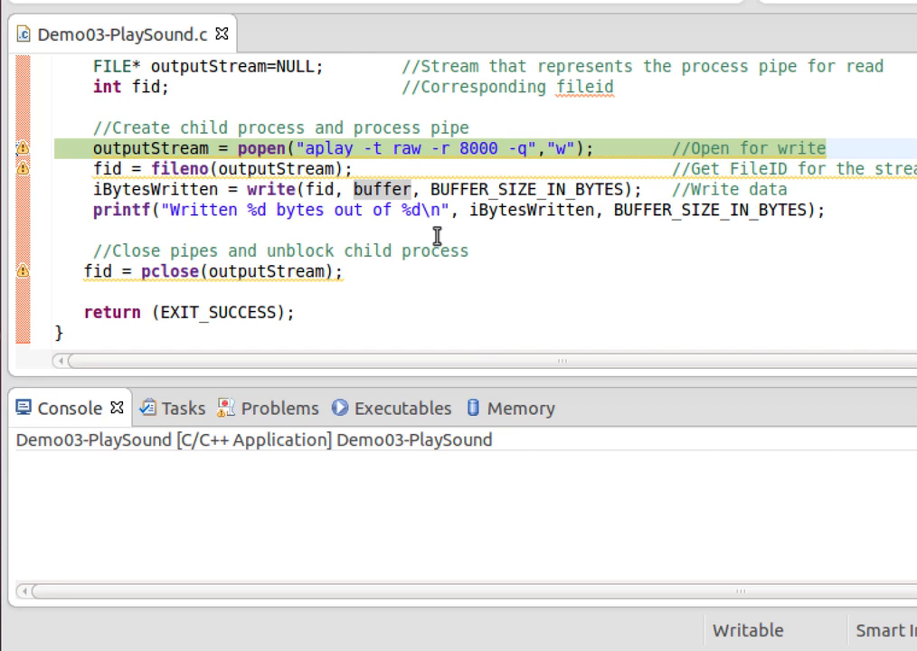
mouse_move(262, 68)
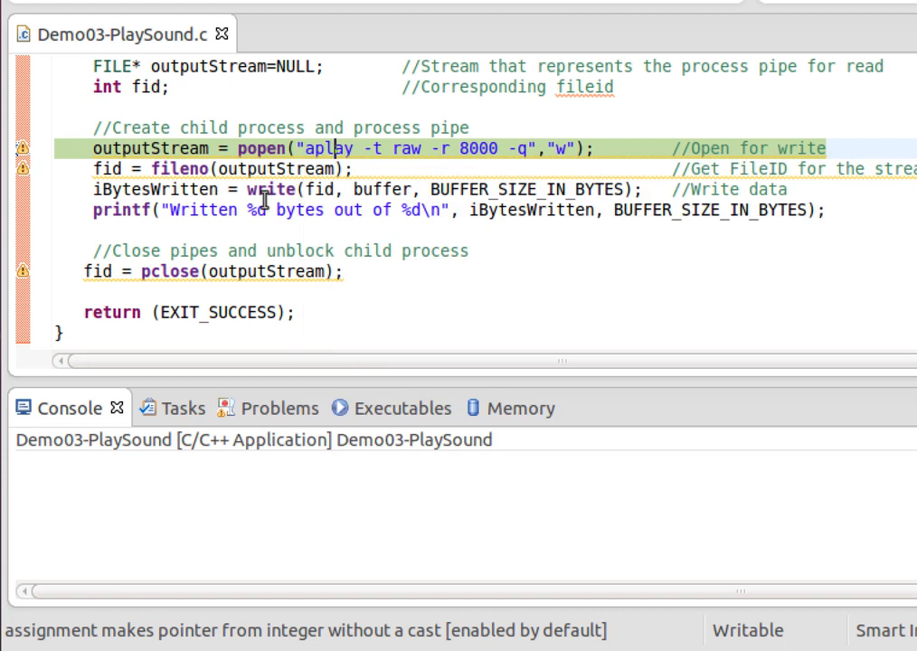
mouse_move(270, 189)
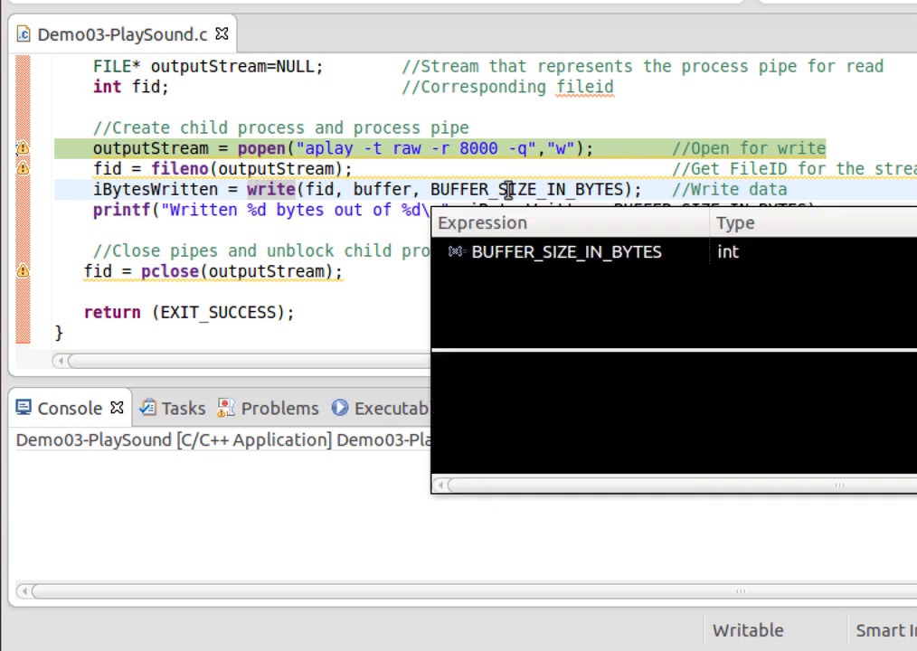
- Check BUFFER_SIZE_IN_BYTES and highlight popen's "w" write mode before stepping over
left_click(565, 253)
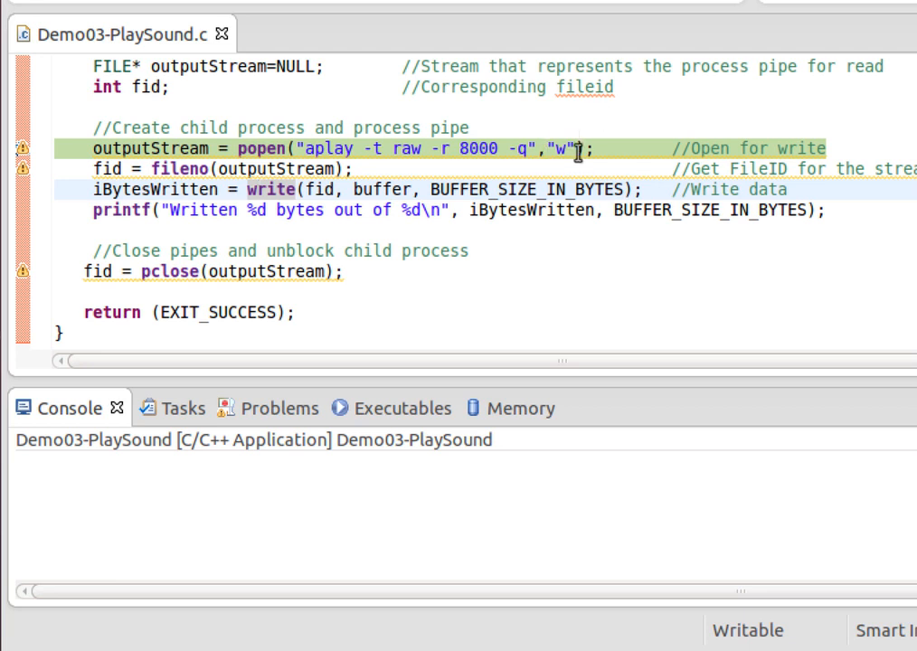
mouse_move(404, 189)
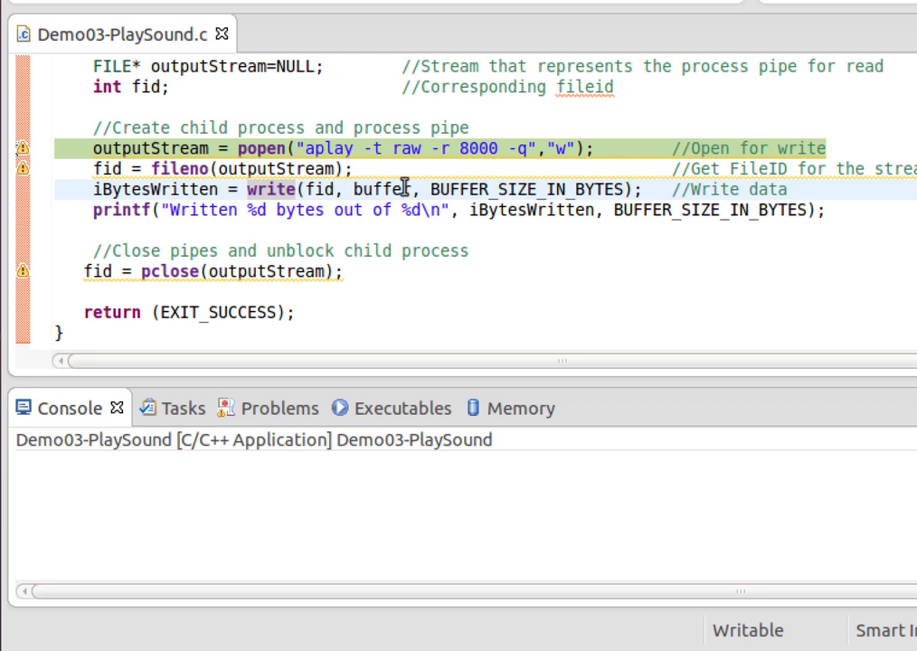
mouse_move(380, 189)
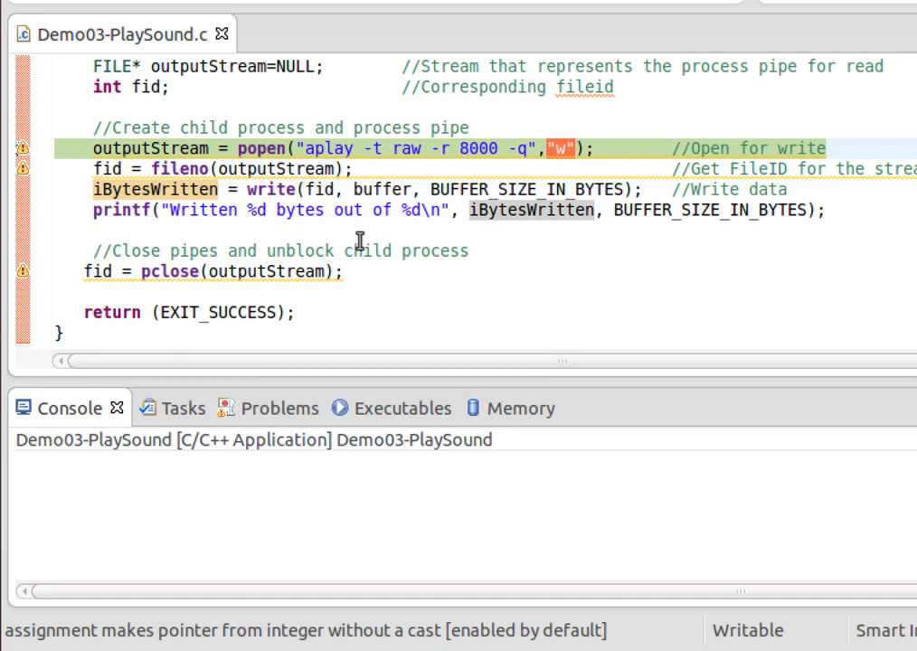
double_click(328, 148)
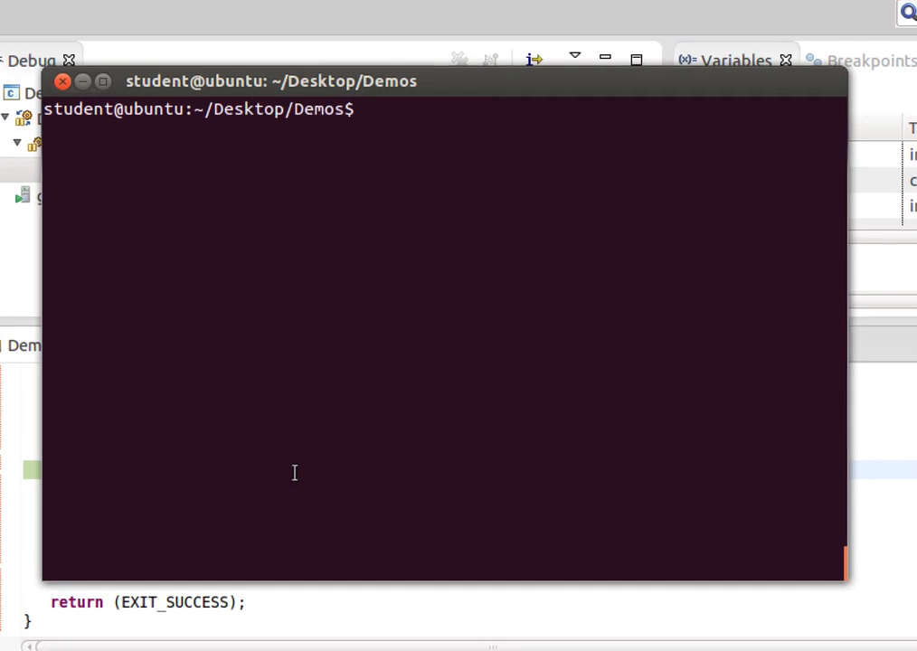
- Run 'ps -u' and pick out the aplay child process in the listing
type("ps -u")
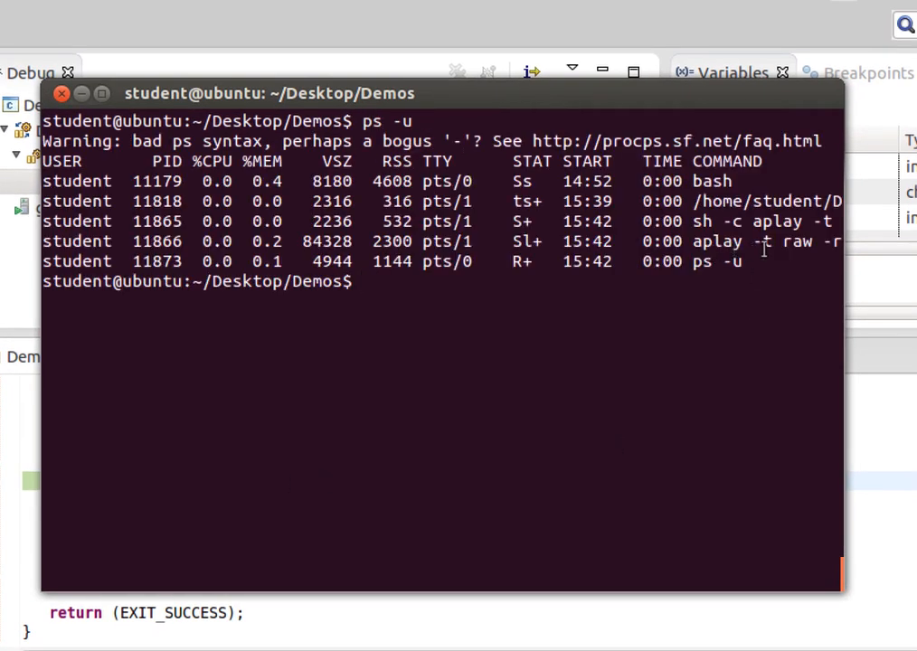
double_click(716, 242)
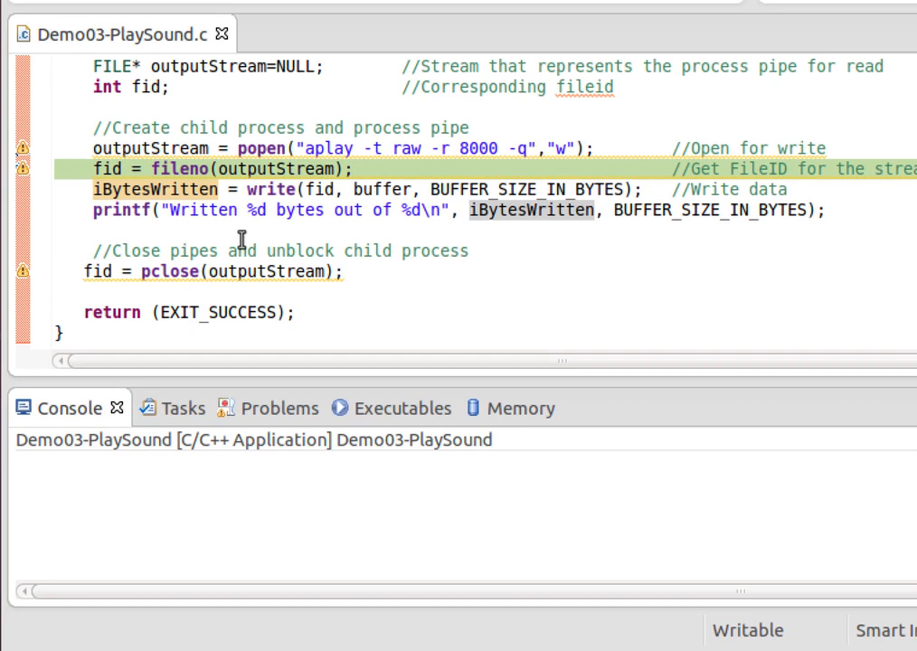
mouse_move(167, 180)
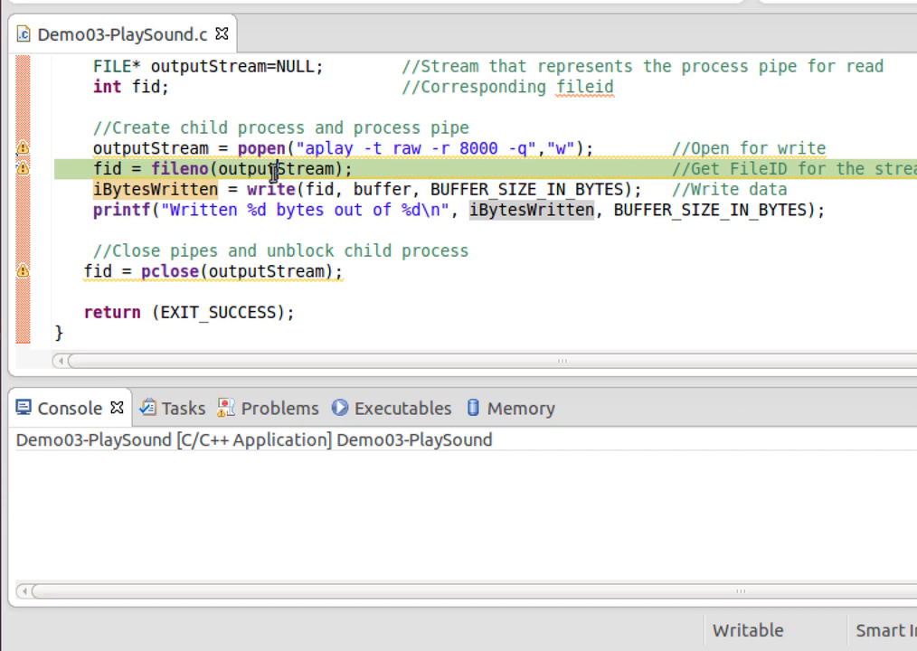
- Highlight the fileno call on the paused line before stepping to write
double_click(178, 169)
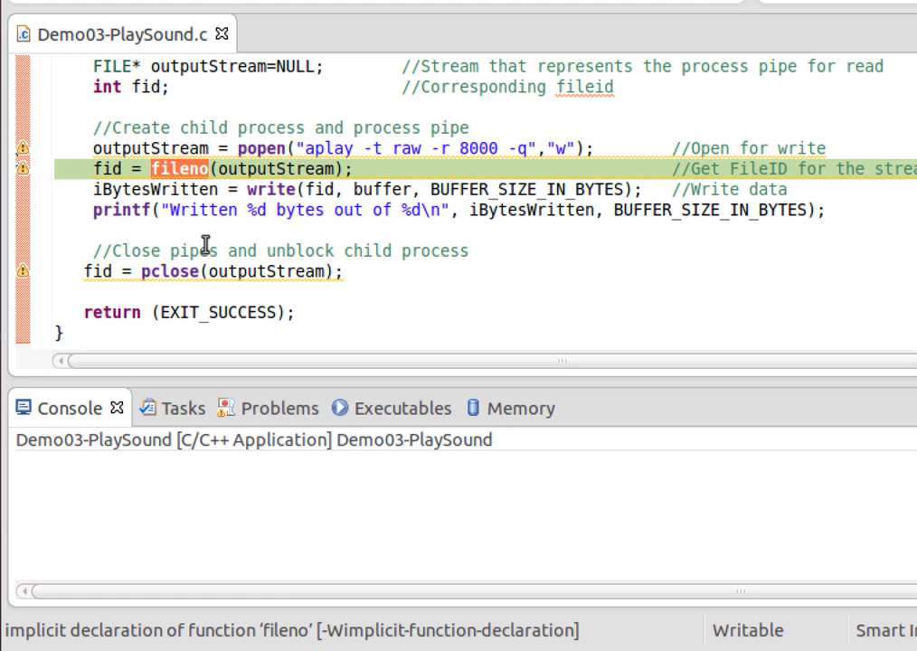
mouse_move(221, 244)
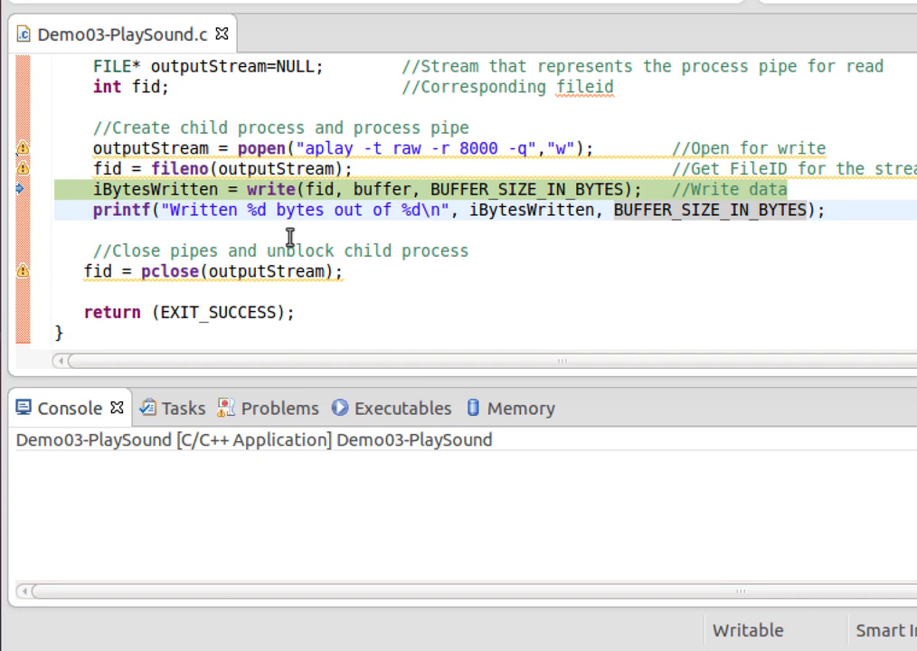
- Step over write, printf and pclose to return; console shows 40000 of 40000 bytes
left_click(190, 210)
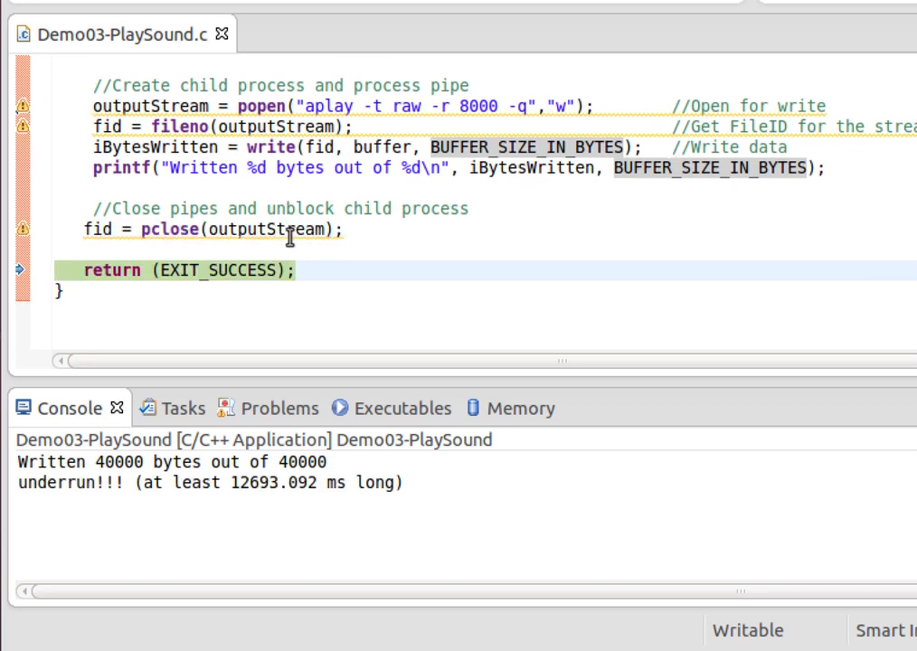
left_click(54, 270)
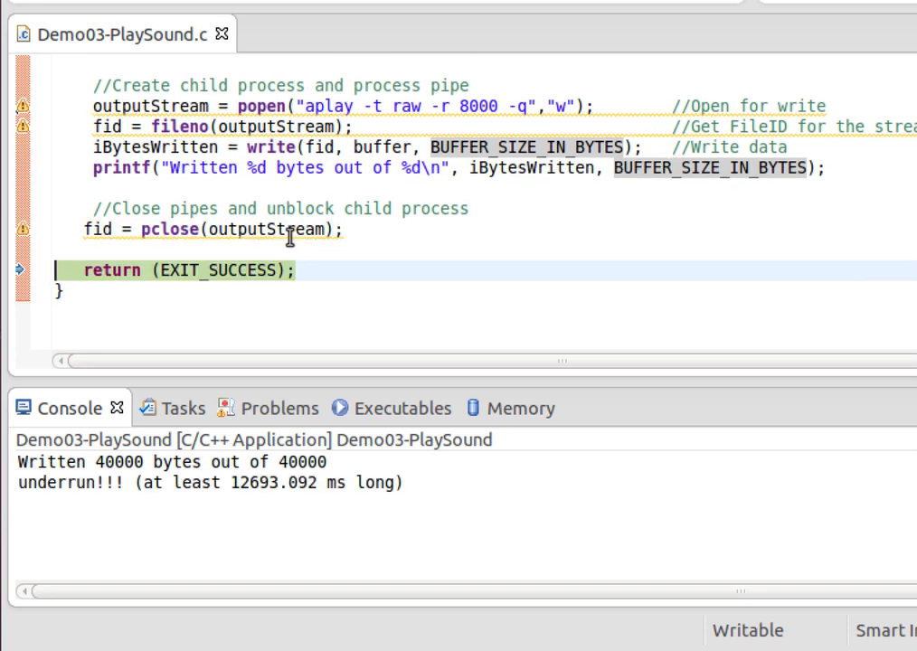